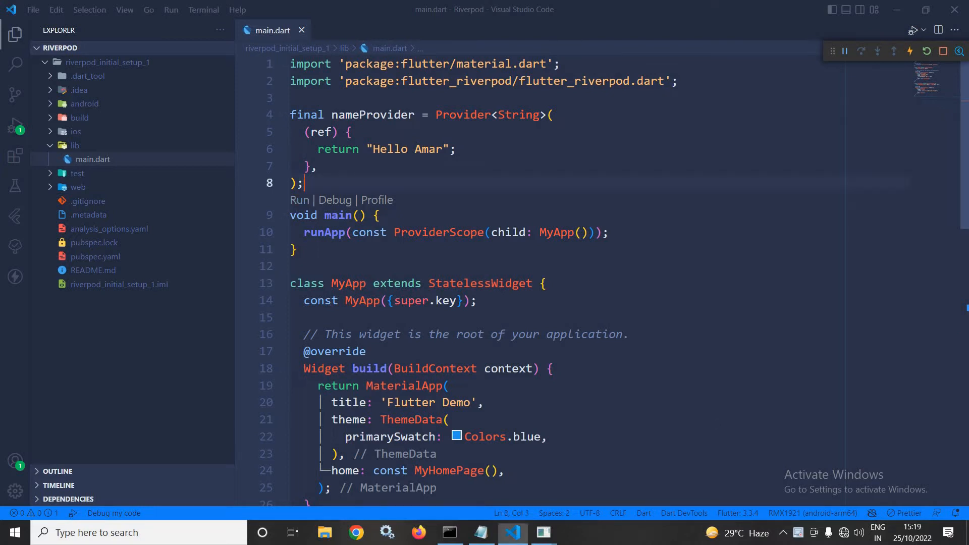
Step: Review the nameProvider definition and the MyHomePage reference before editing the body
left_click_drag(305, 183, 289, 115)
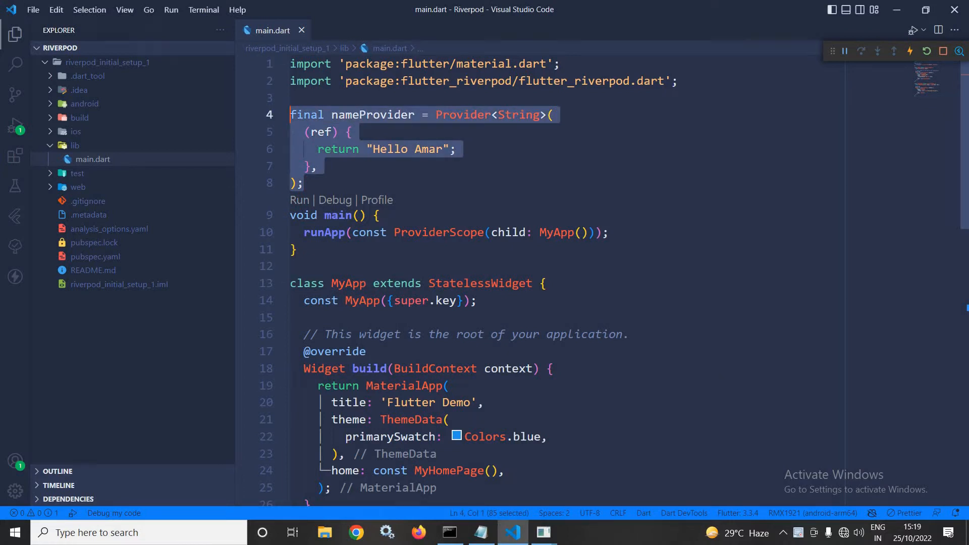
scroll("down", 3)
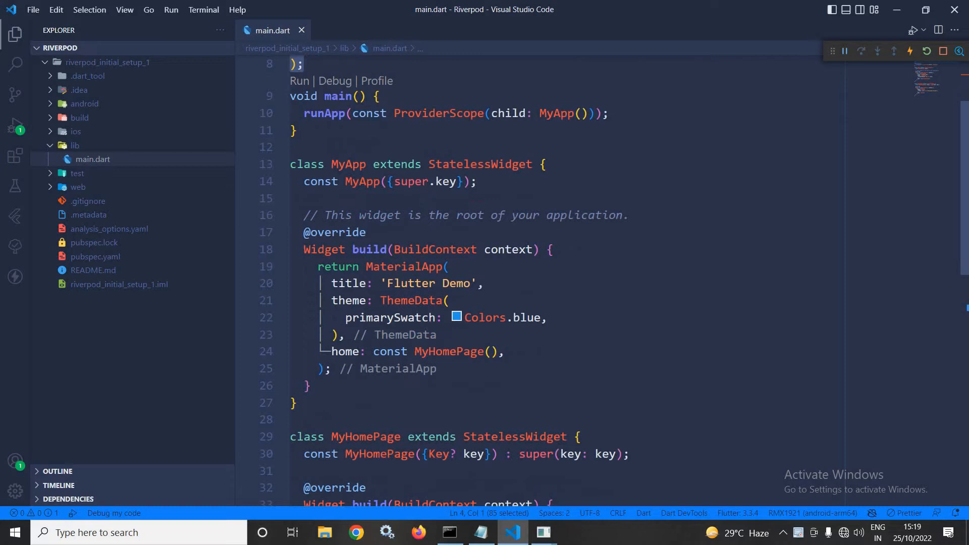
scroll("down", 3)
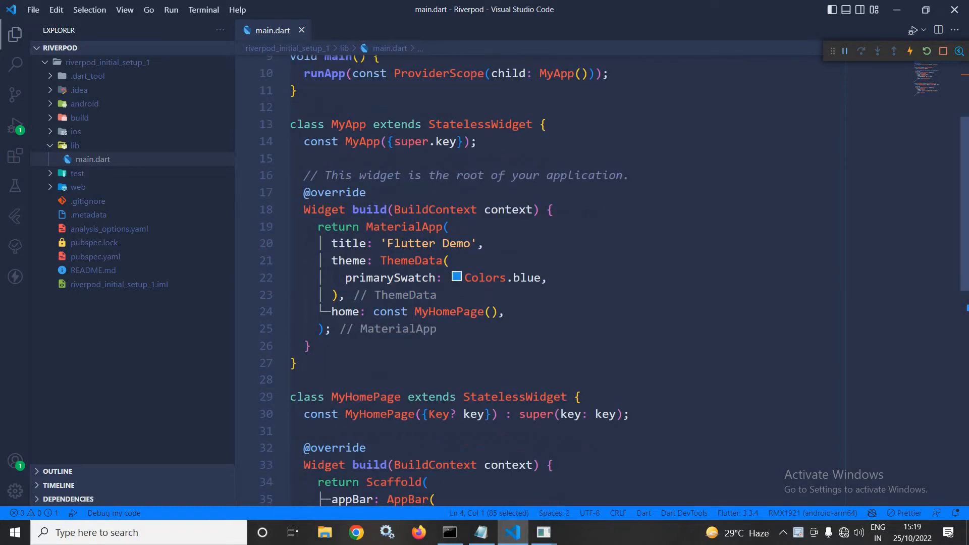
double_click(448, 311)
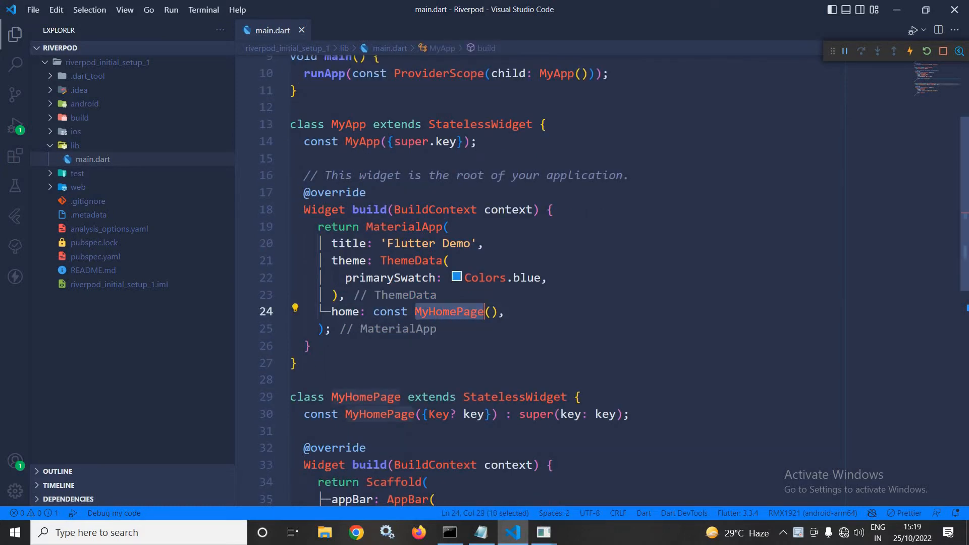
scroll("down", 3)
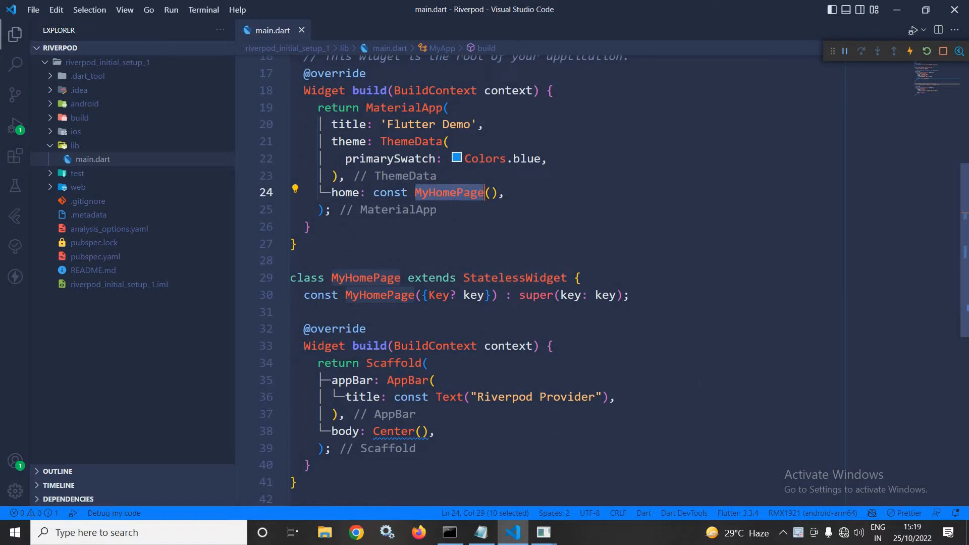
scroll("down", 3)
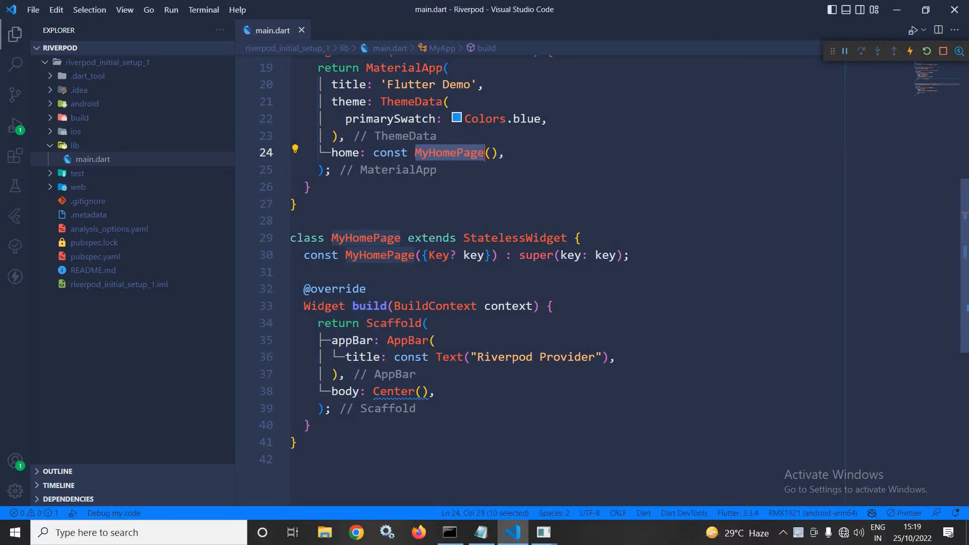
Step: Give Center a child: Consumer with builder: (context, ref, child) {} as a block body
left_click(425, 392)
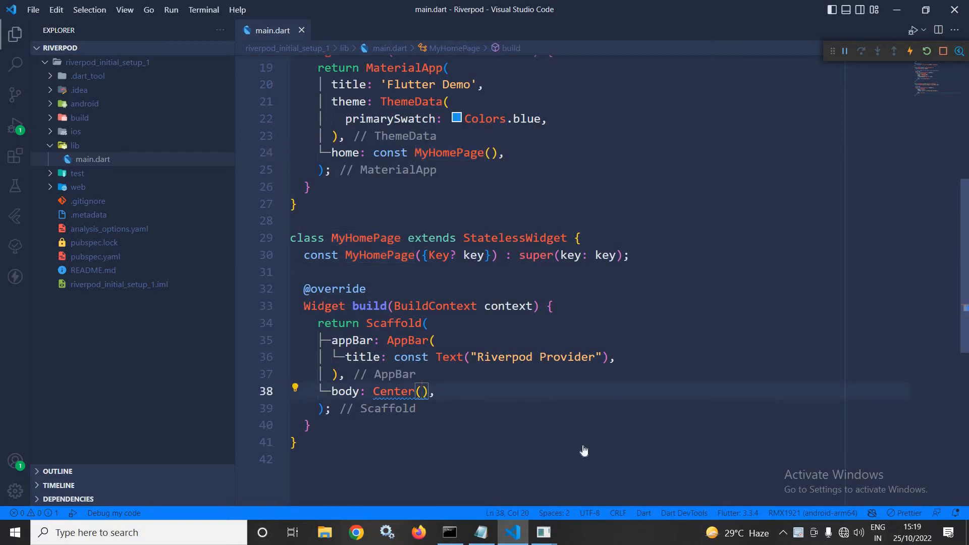
type("child: ,")
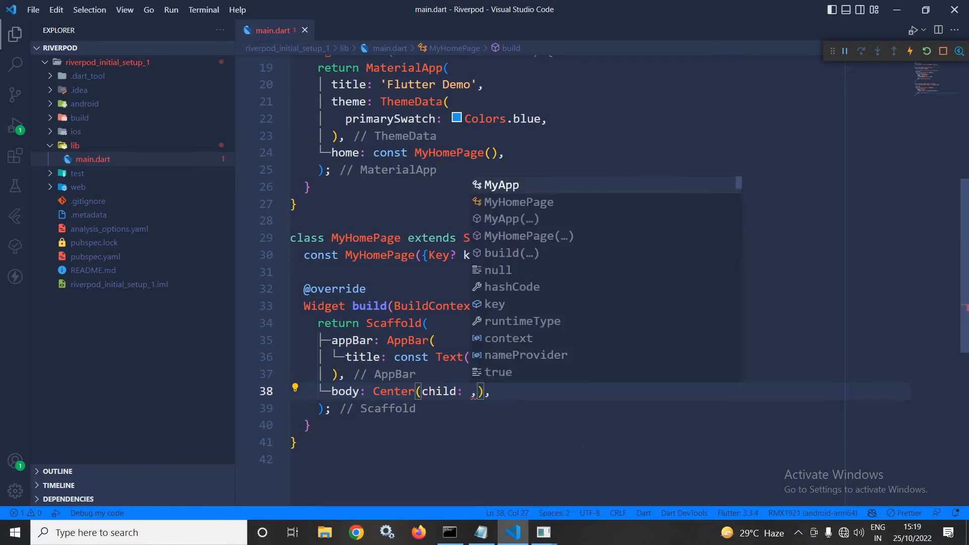
type("Consumer")
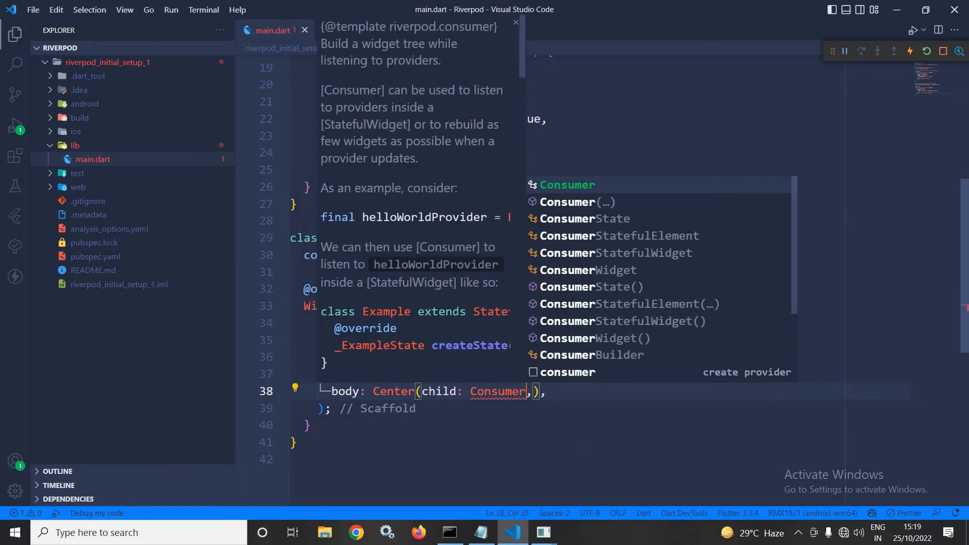
key("Escape")
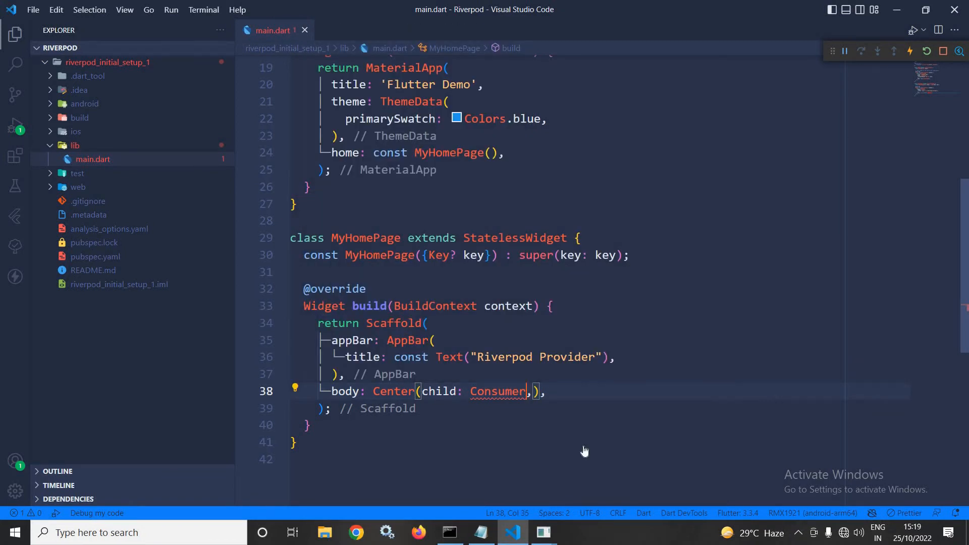
type("(")
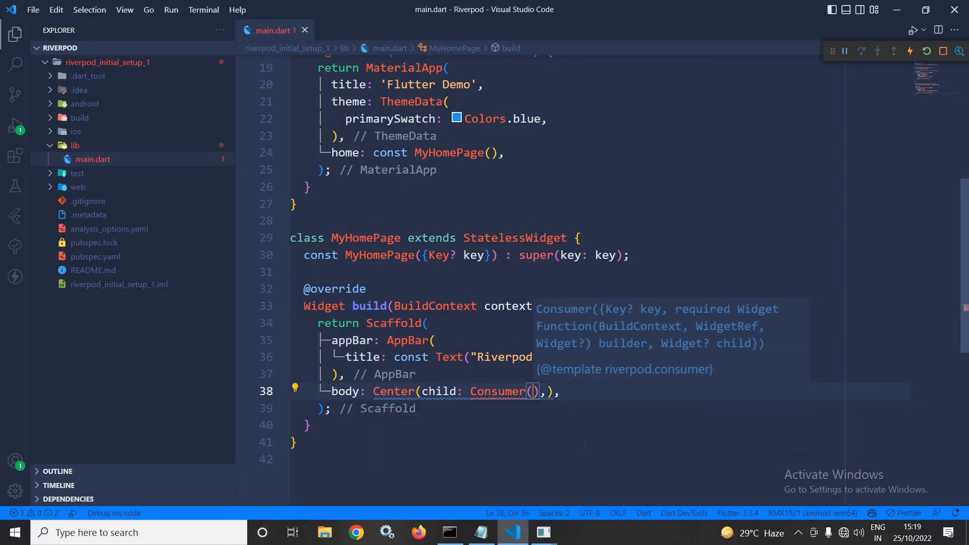
type("bu")
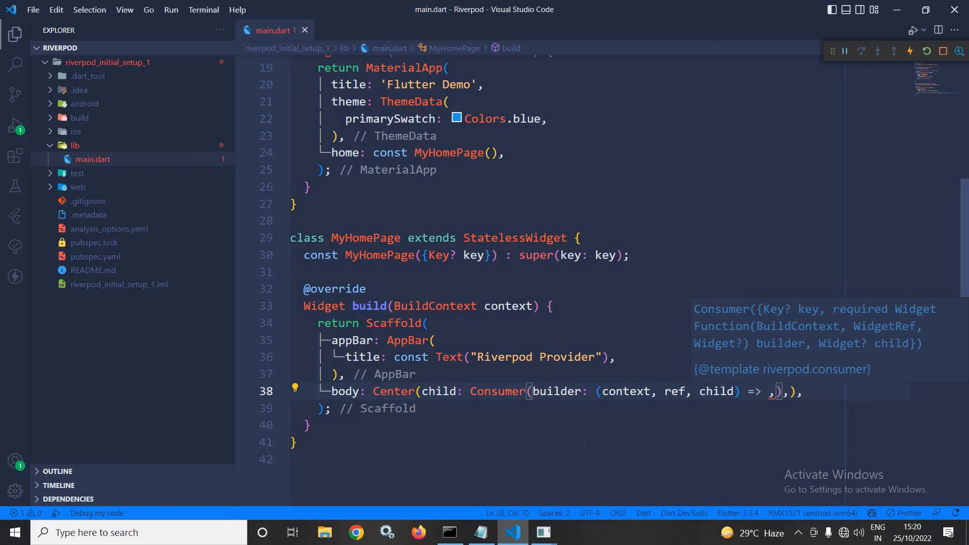
key("Backspace")
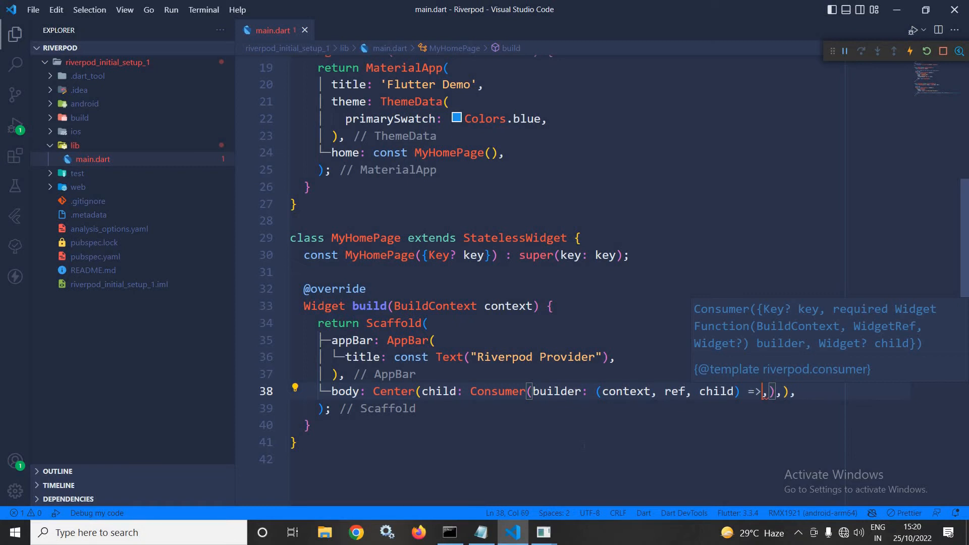
type("{}")
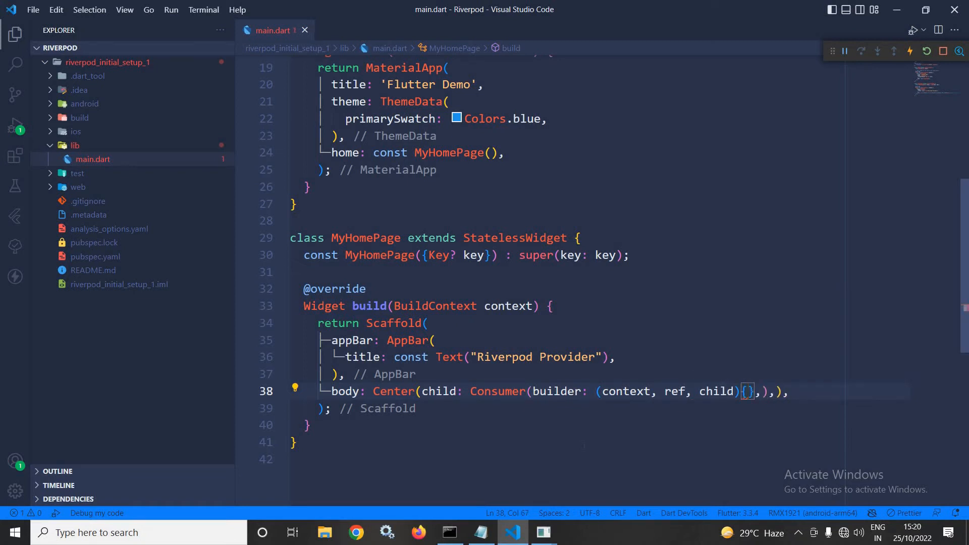
Step: Write final name = ref.watch(nameProvider); and begin return Text( inside the builder
type("f")
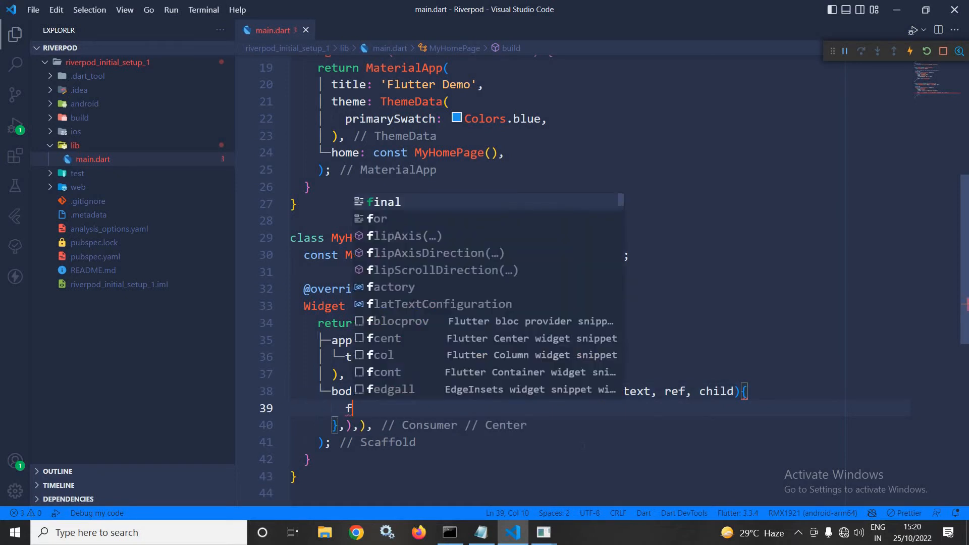
type("inal nm")
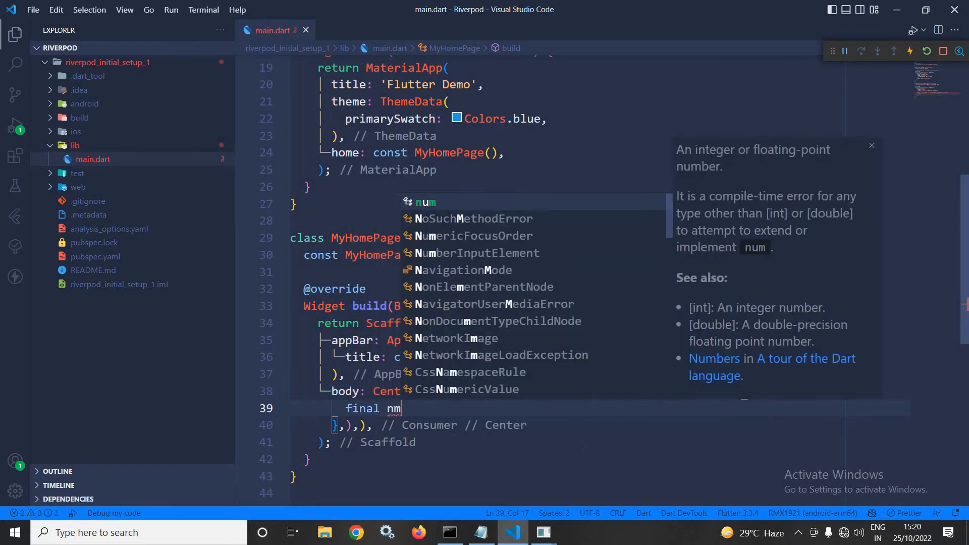
type("a")
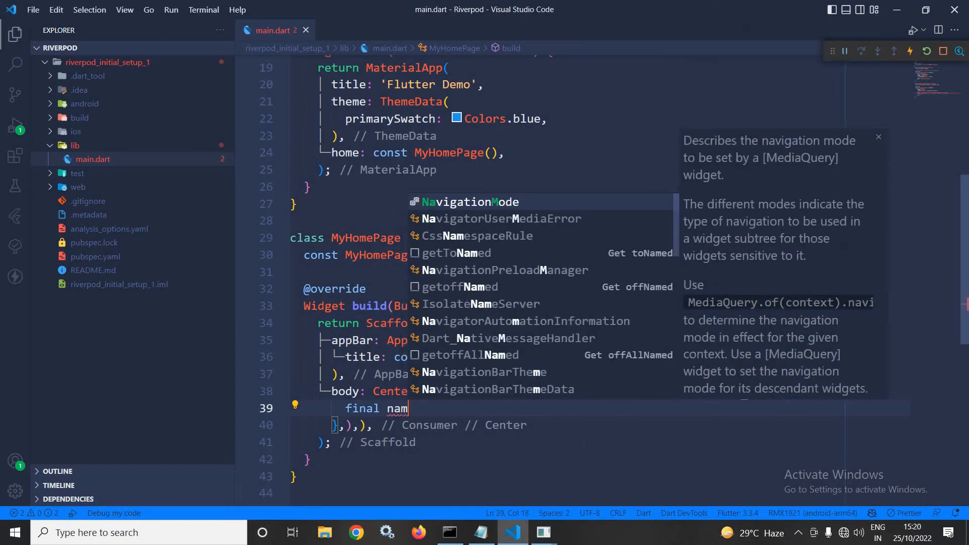
type("e=")
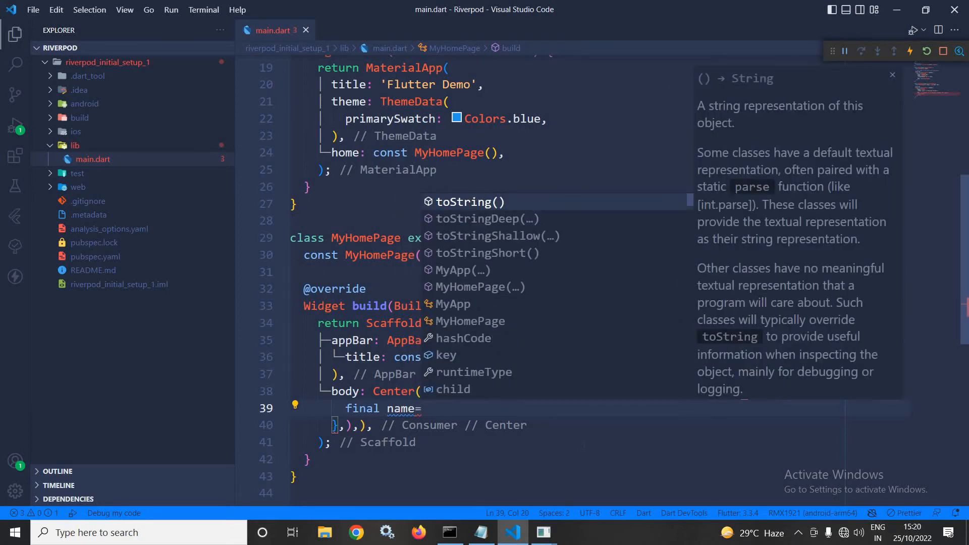
type("ref")
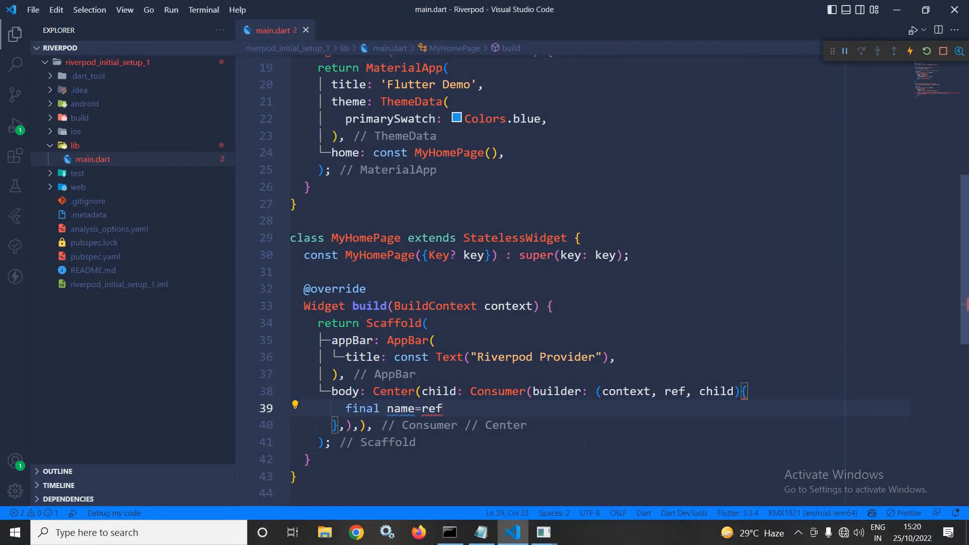
type(".watch(provider)")
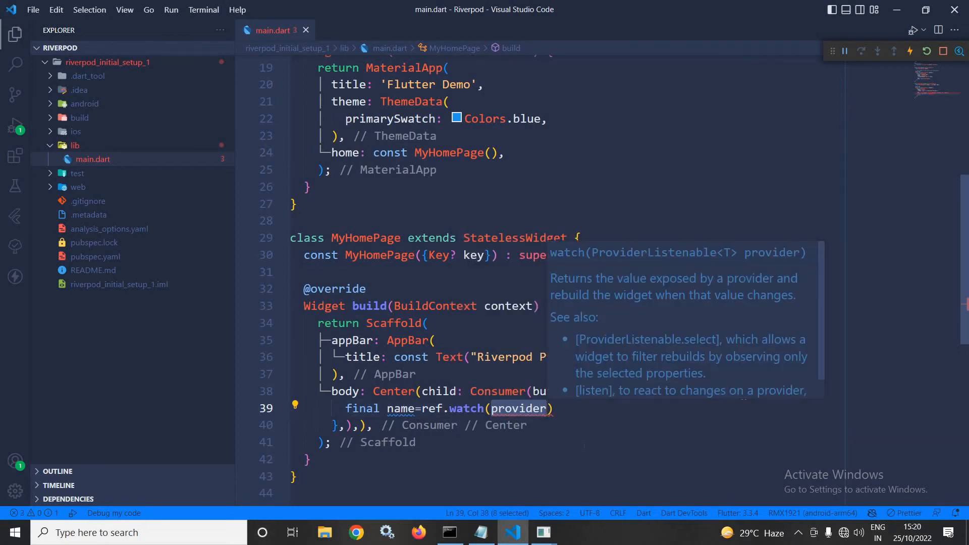
type("nameP")
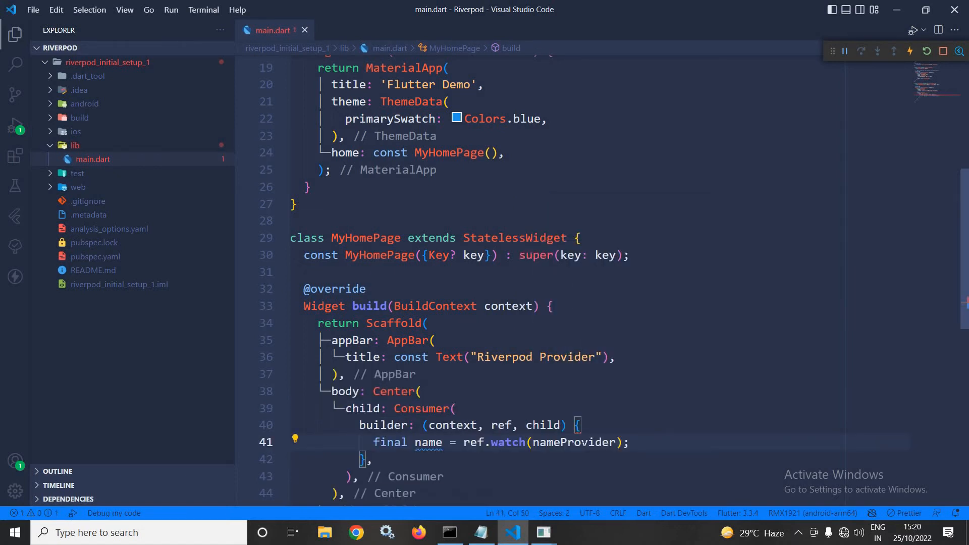
type("return Text(")
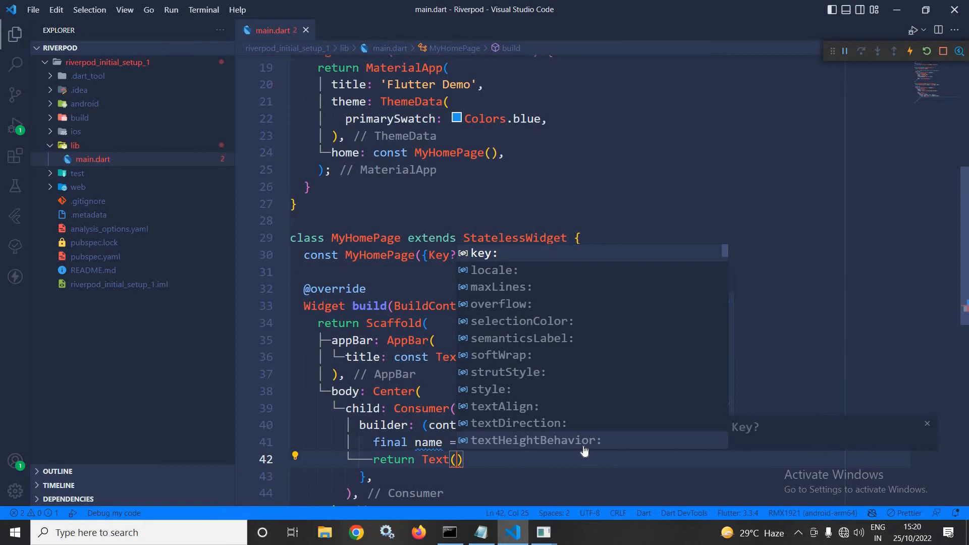
Step: Return Text(name), hot reload, and view 'Hello Amar' in the running emulator app
type("name")
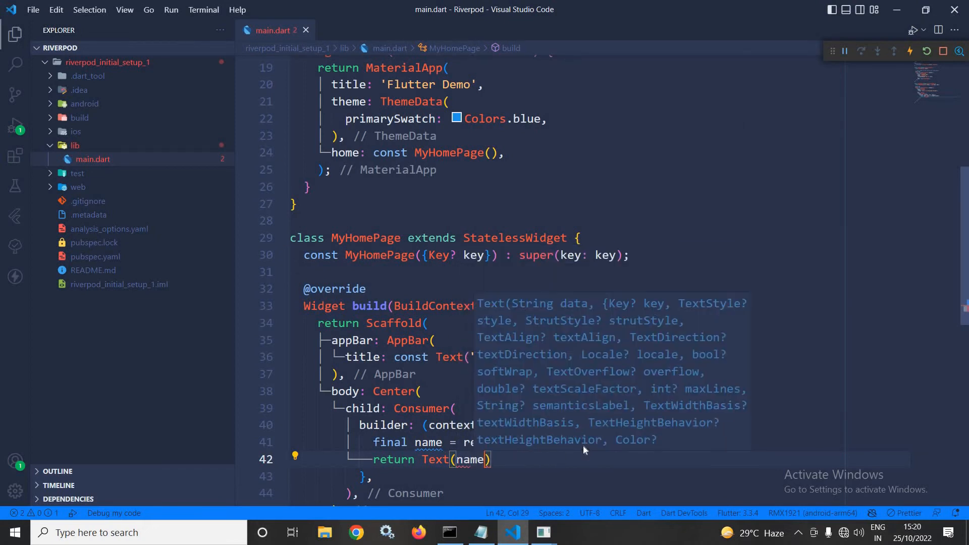
type("Riverpod Provider\"),")
type(";")
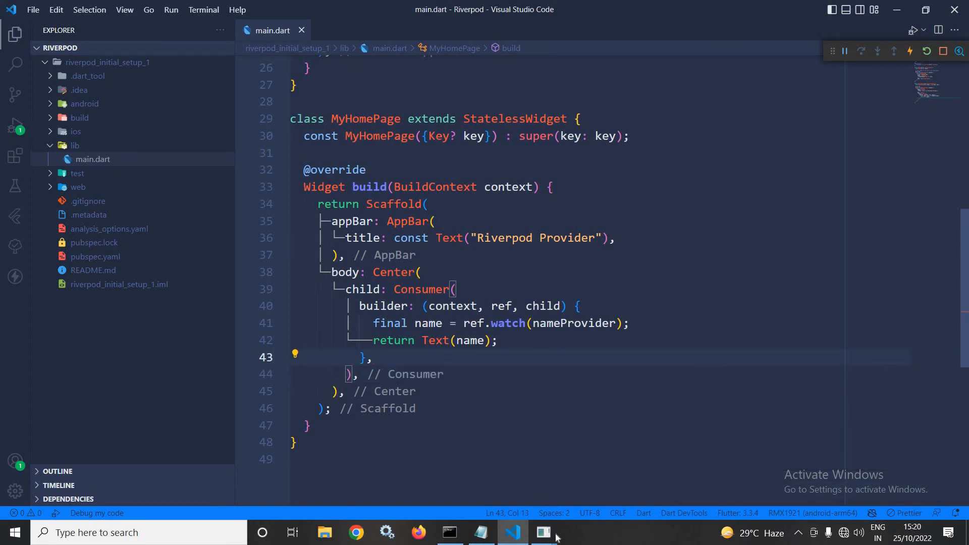
left_click(544, 533)
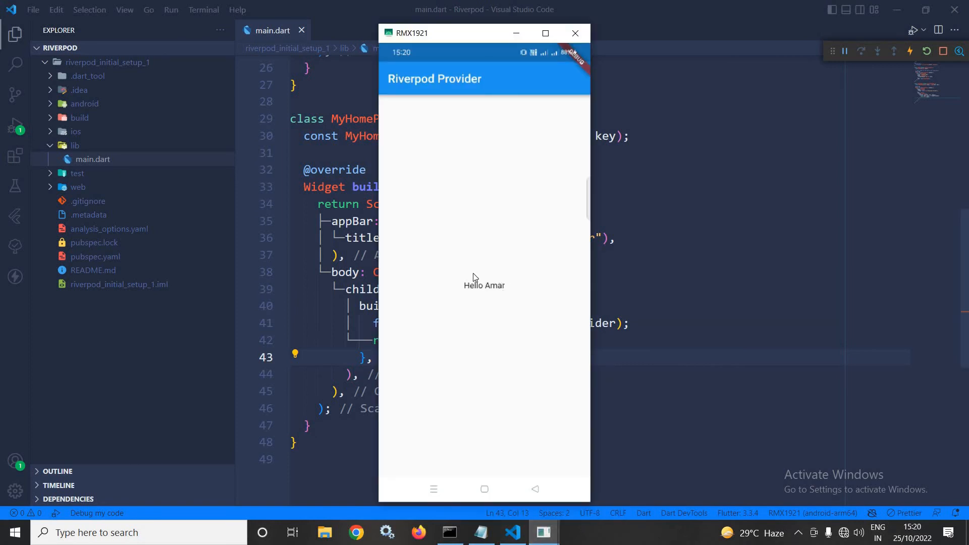
mouse_move(474, 277)
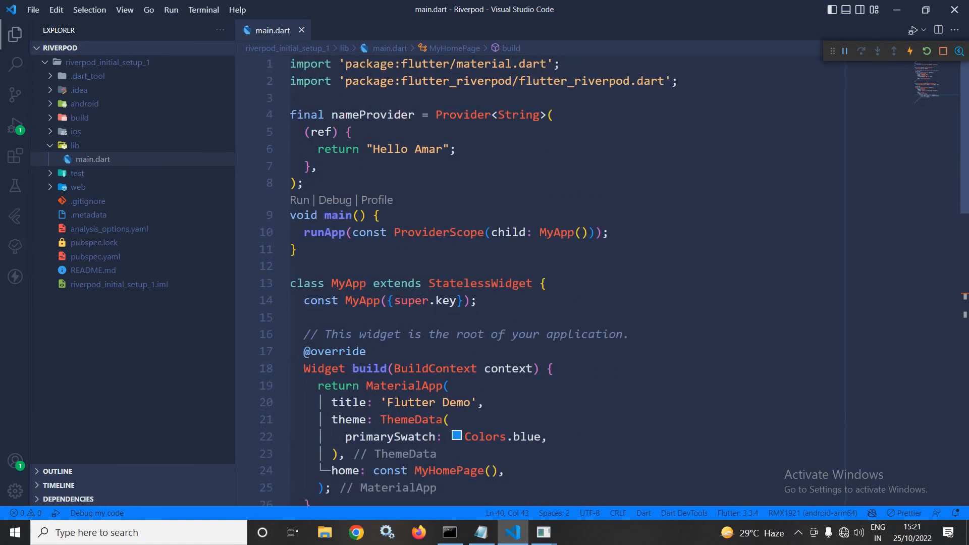
scroll("down", 3)
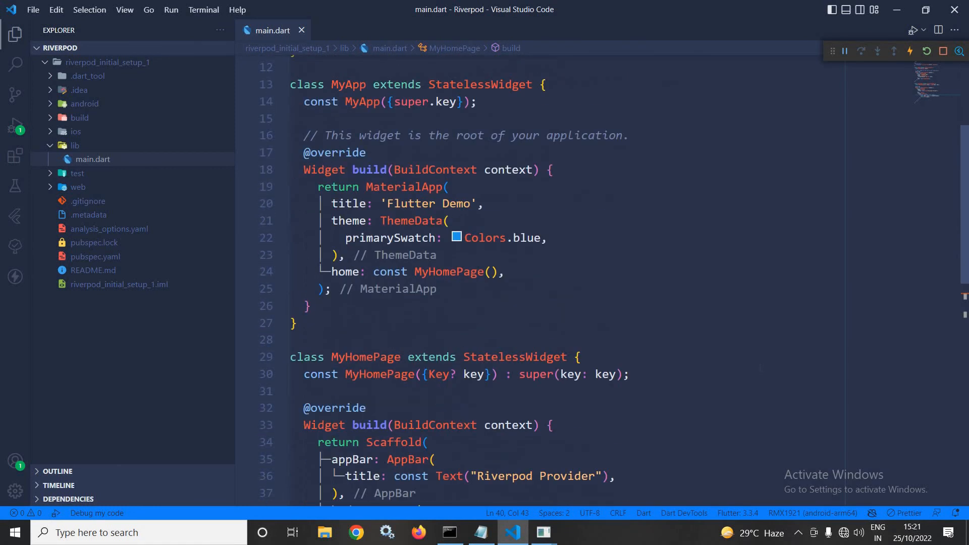
scroll("down", 3)
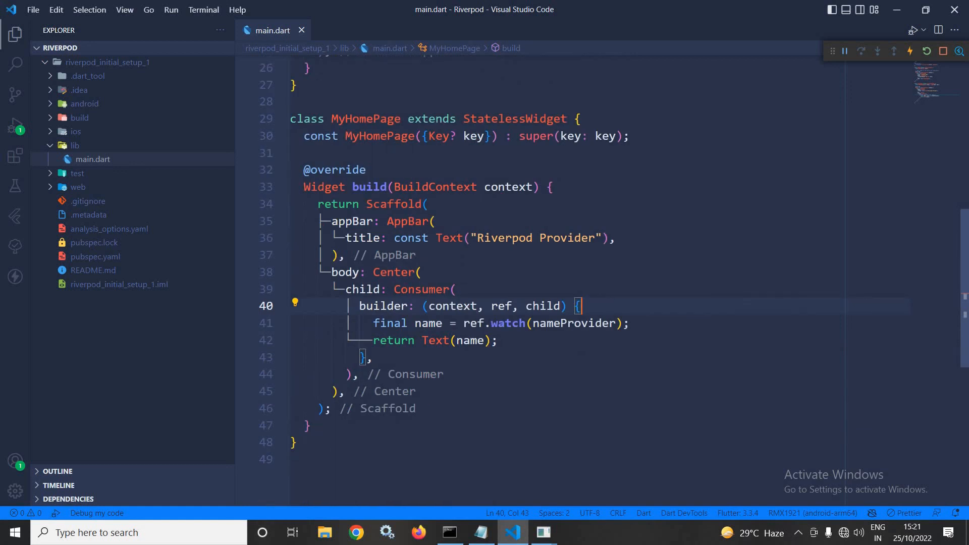
double_click(422, 289)
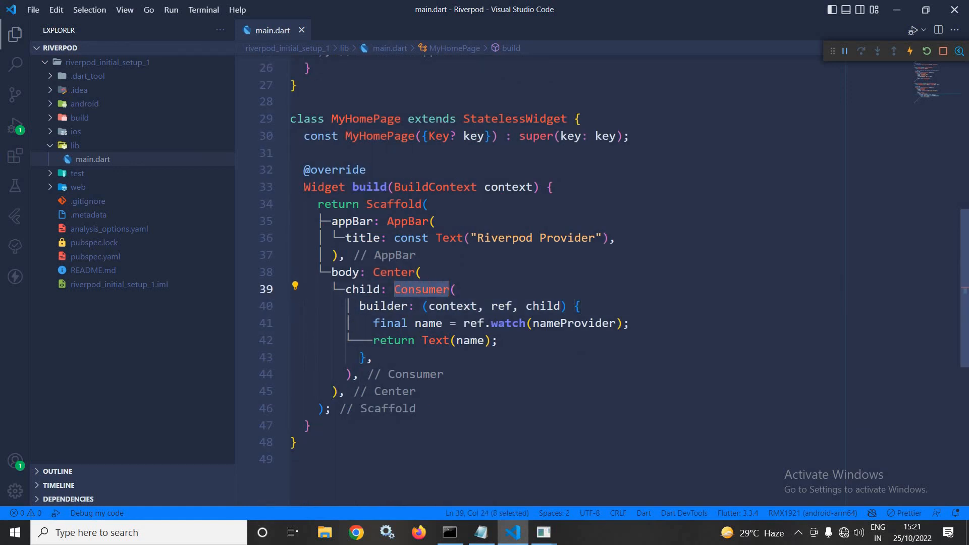